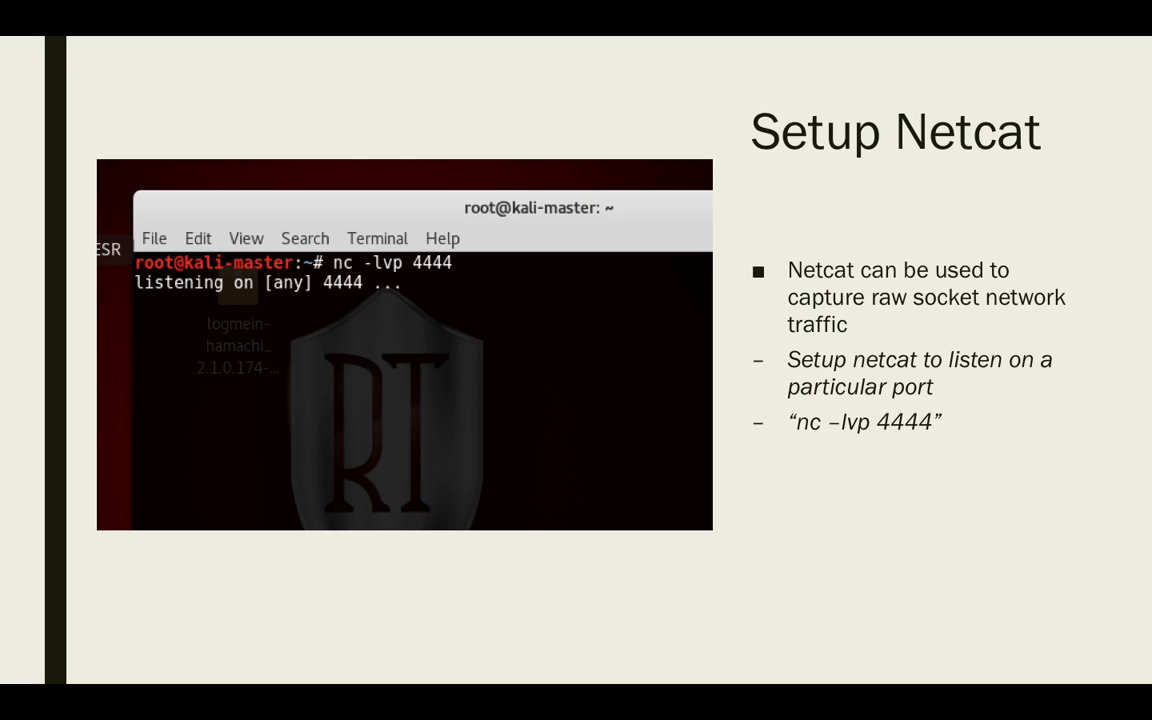
mouse_move(416, 262)
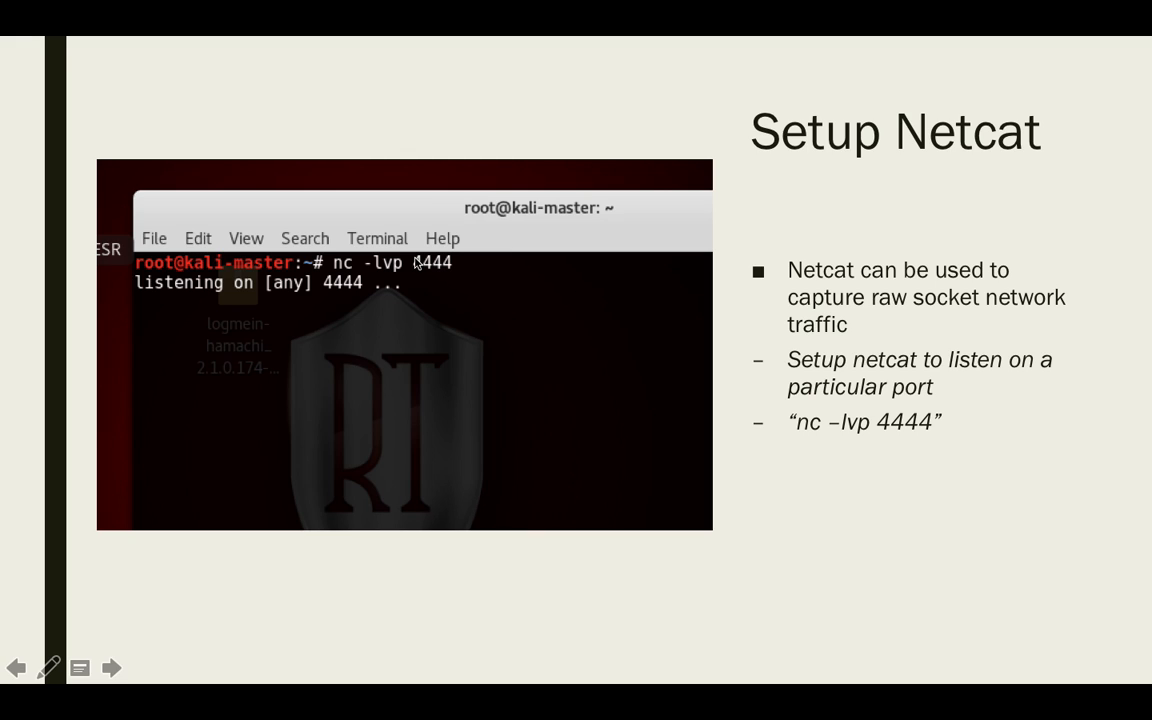
mouse_move(392, 276)
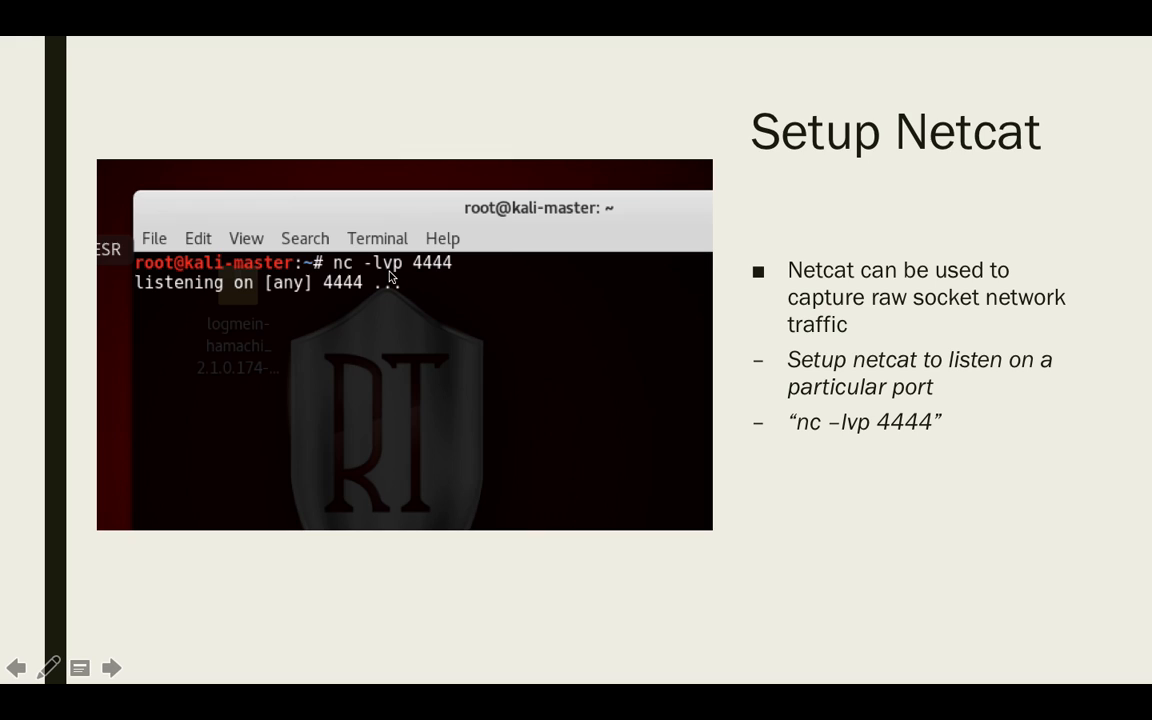
mouse_move(432, 274)
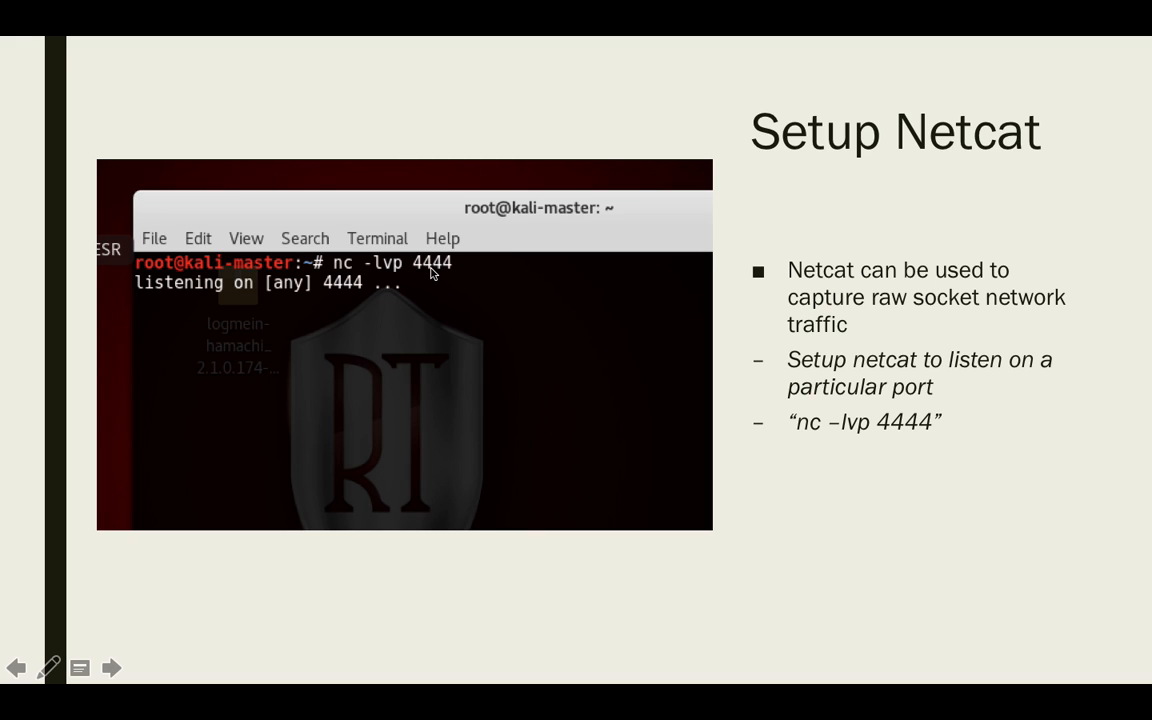
mouse_move(360, 344)
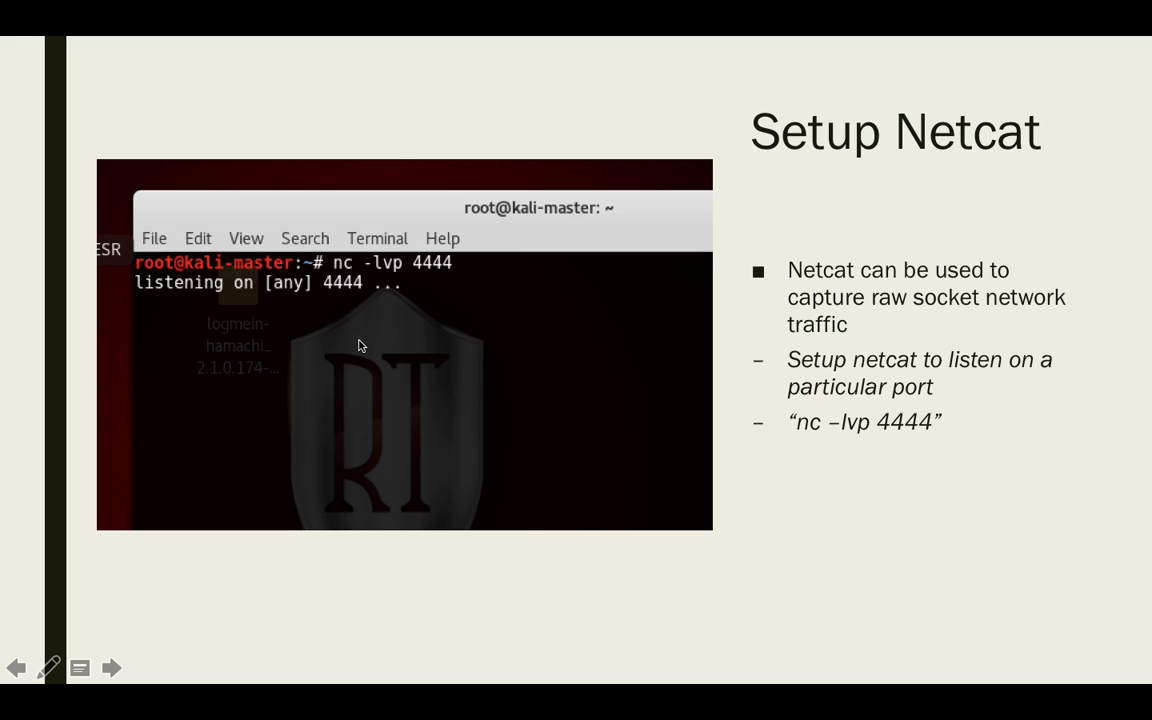
mouse_move(790, 338)
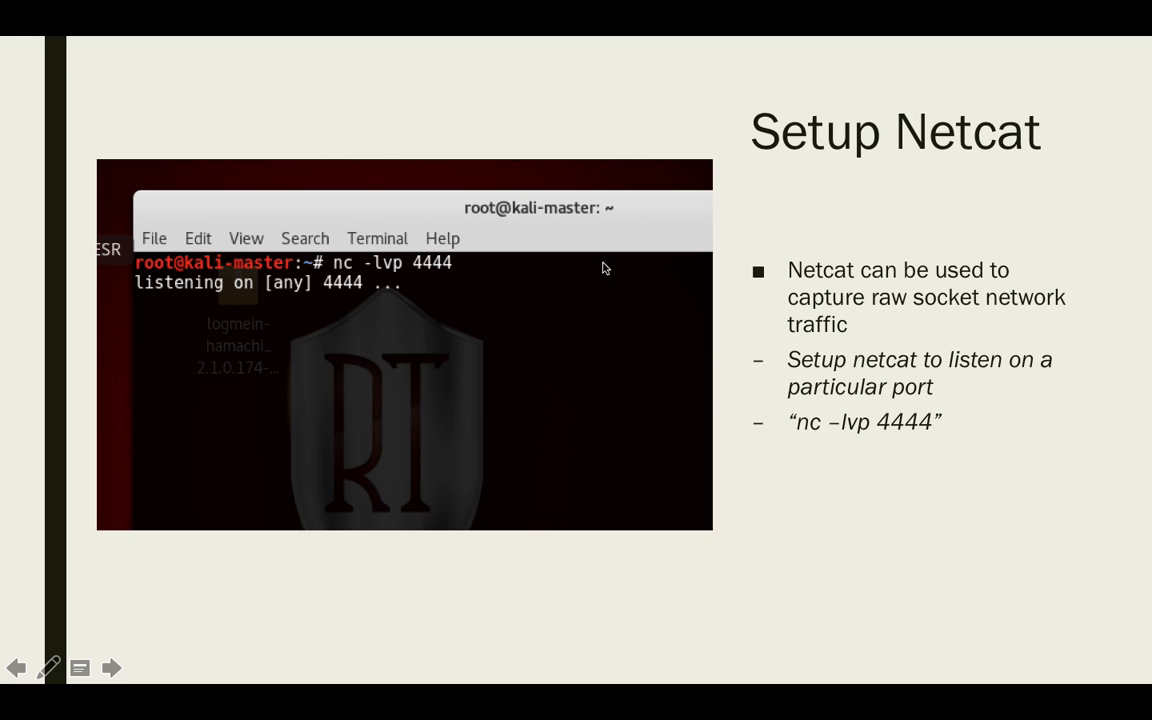
mouse_move(412, 306)
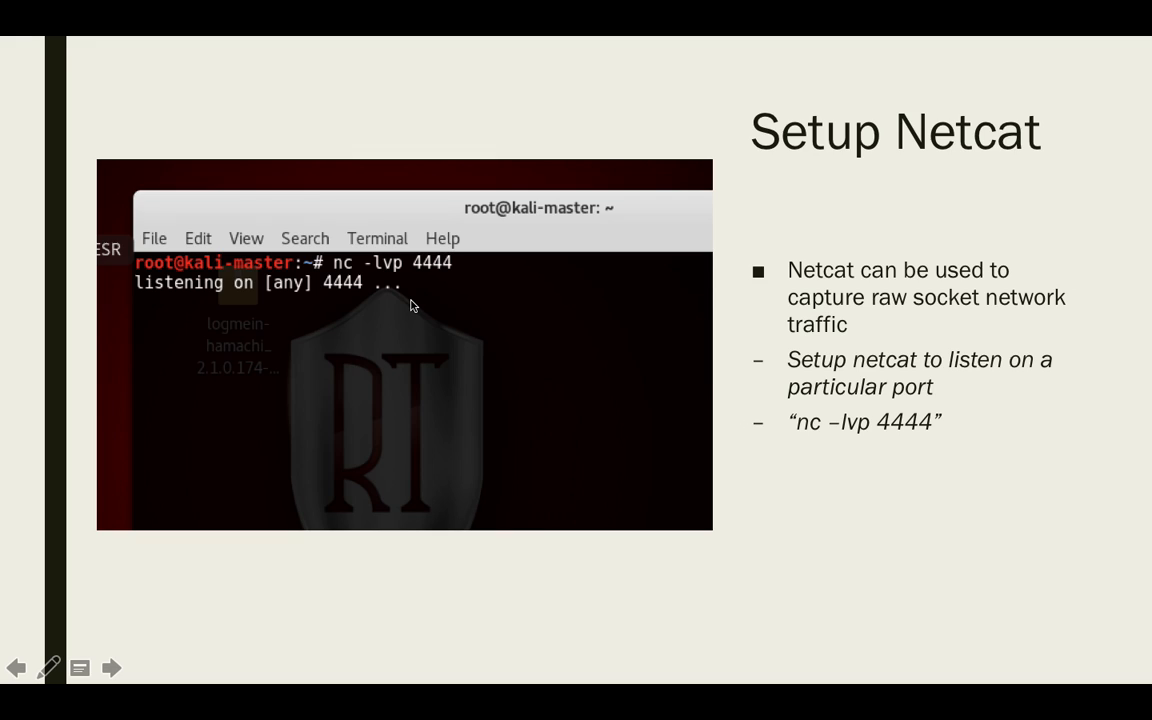
Advance the slideshow from the Setup Netcat slide to the printer's LDAP Addressing Settings slide
click(112, 668)
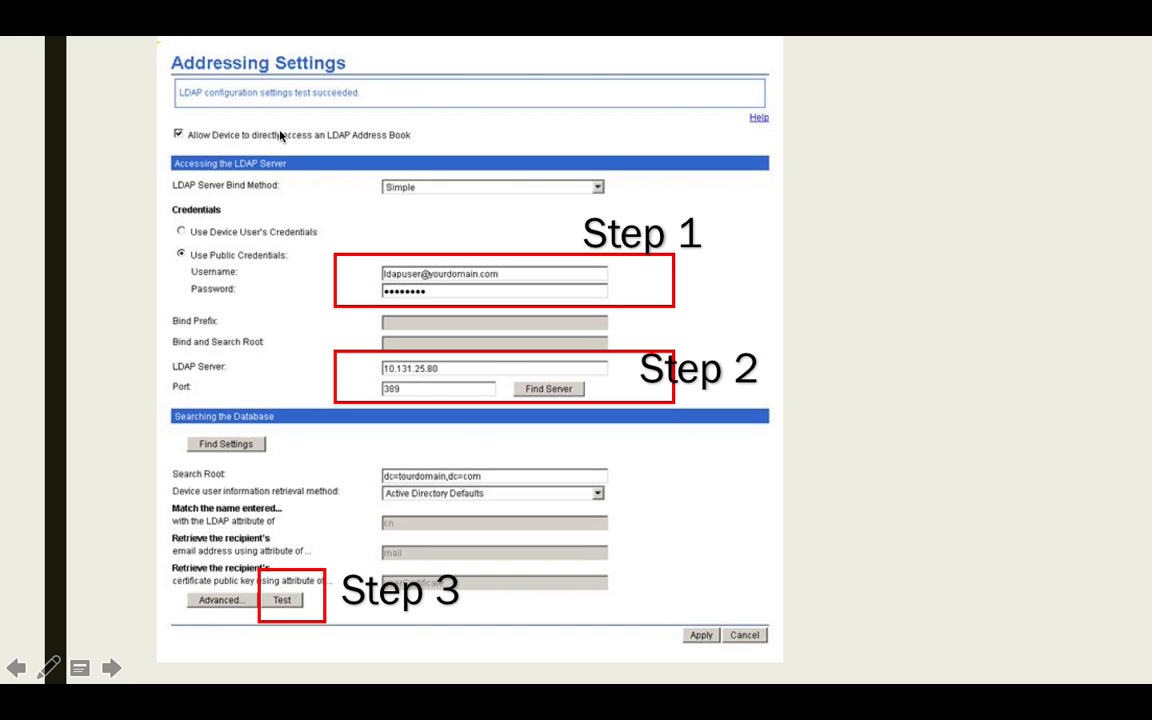
mouse_move(314, 110)
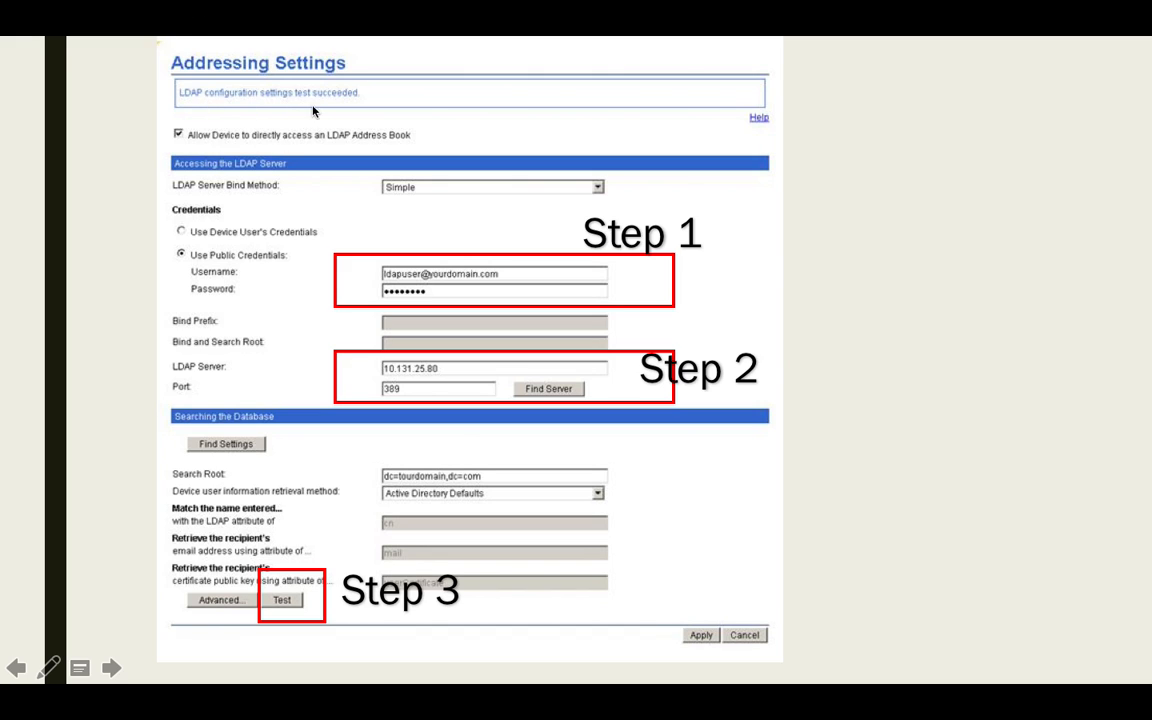
mouse_move(192, 192)
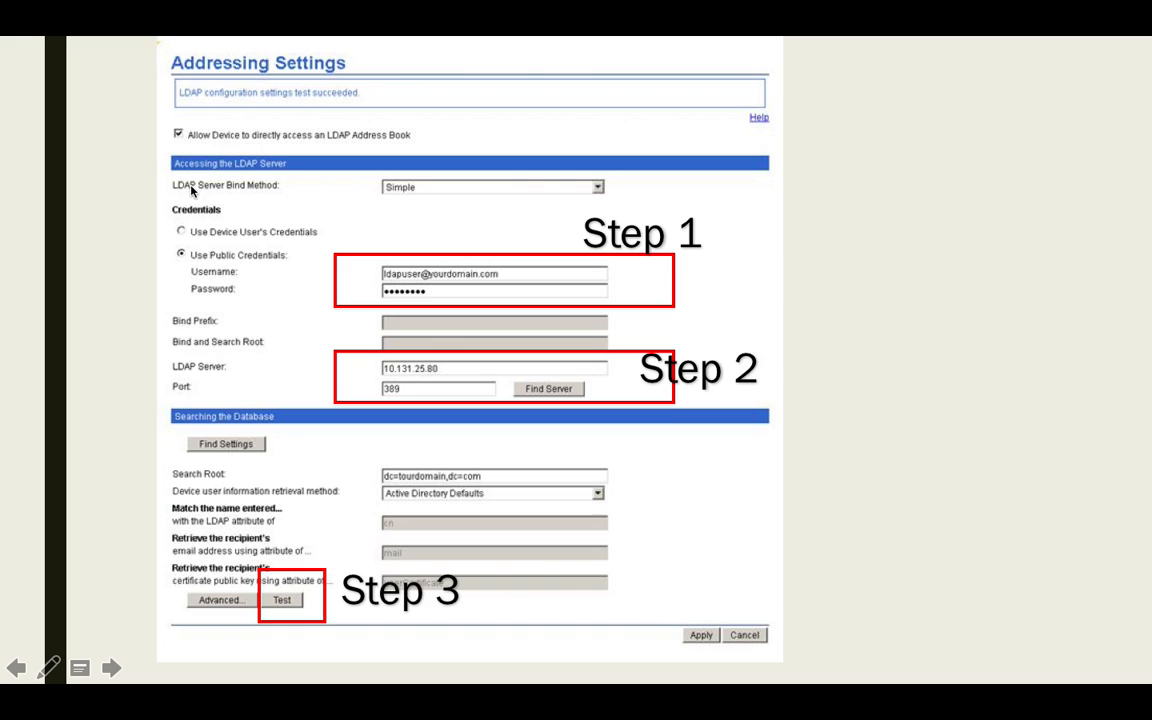
mouse_move(418, 202)
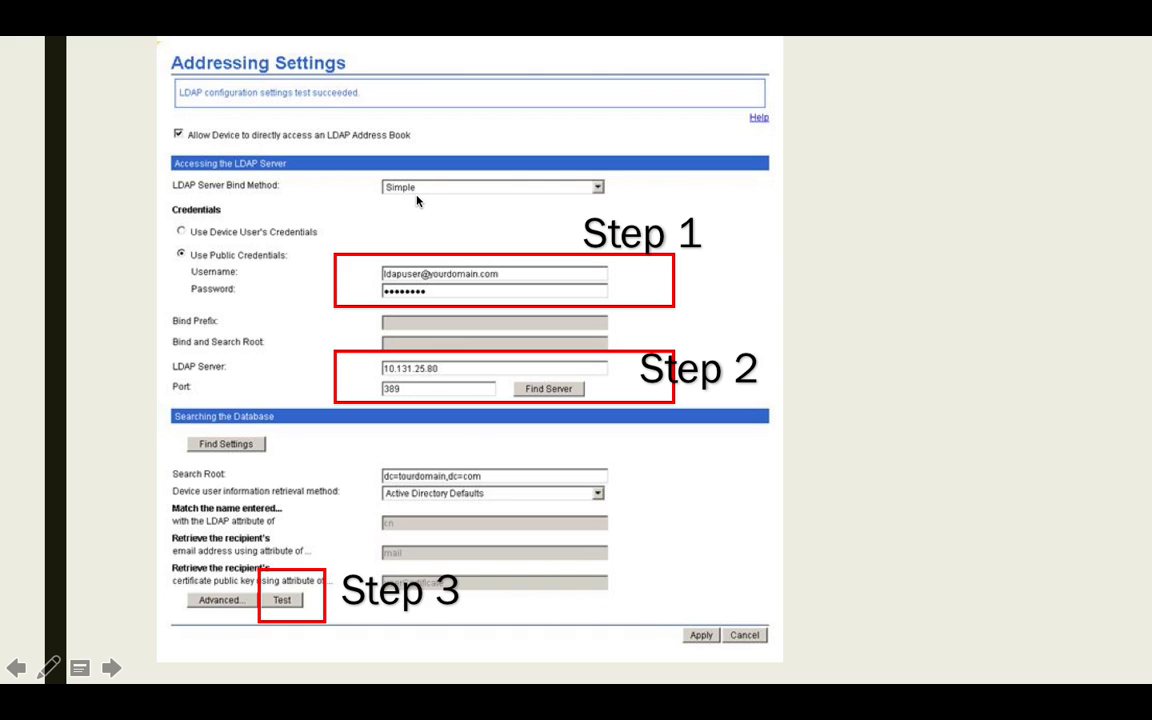
mouse_move(368, 292)
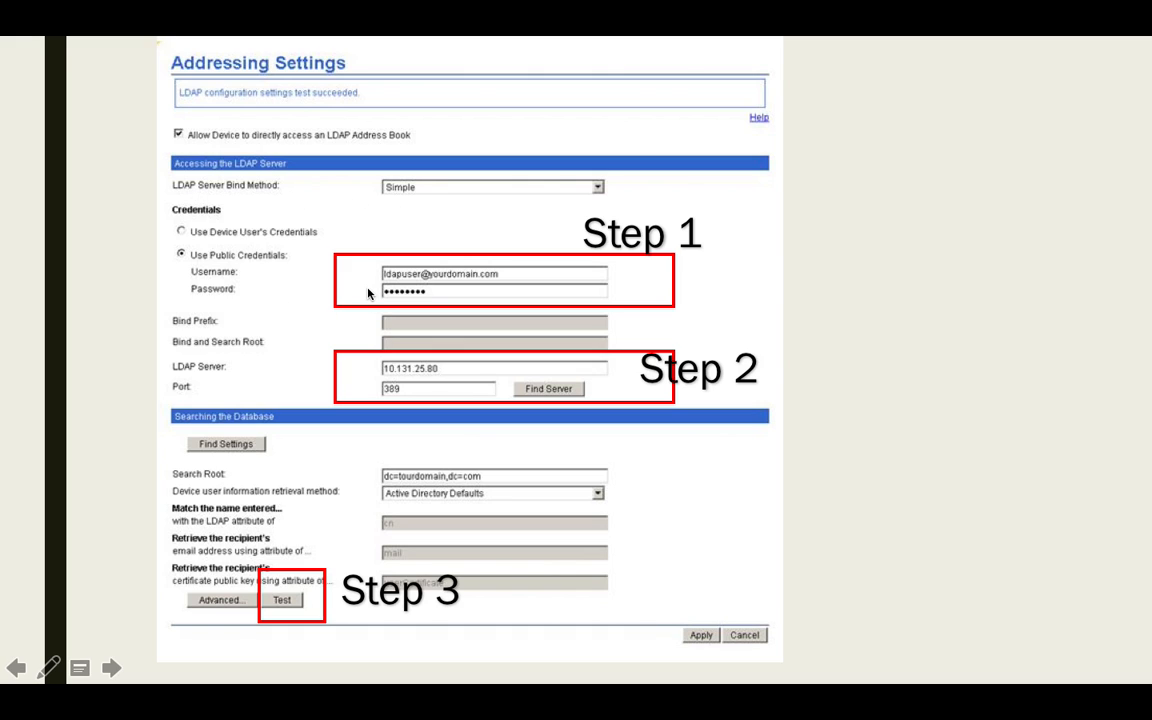
mouse_move(450, 284)
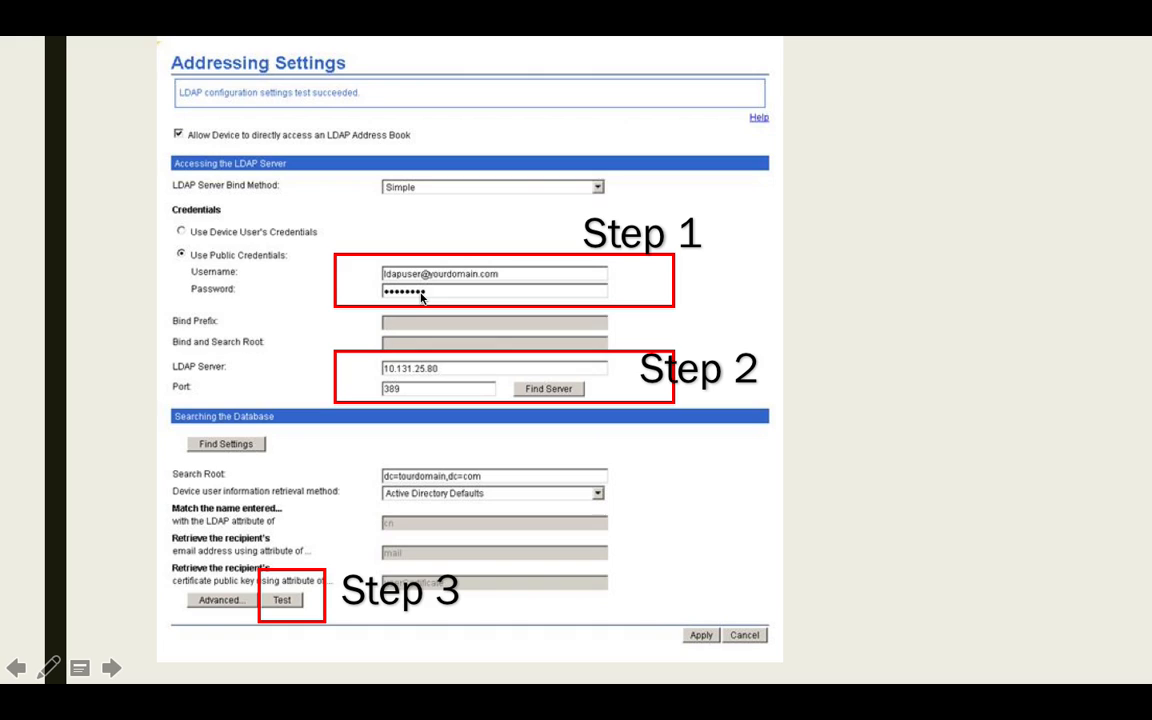
mouse_move(454, 292)
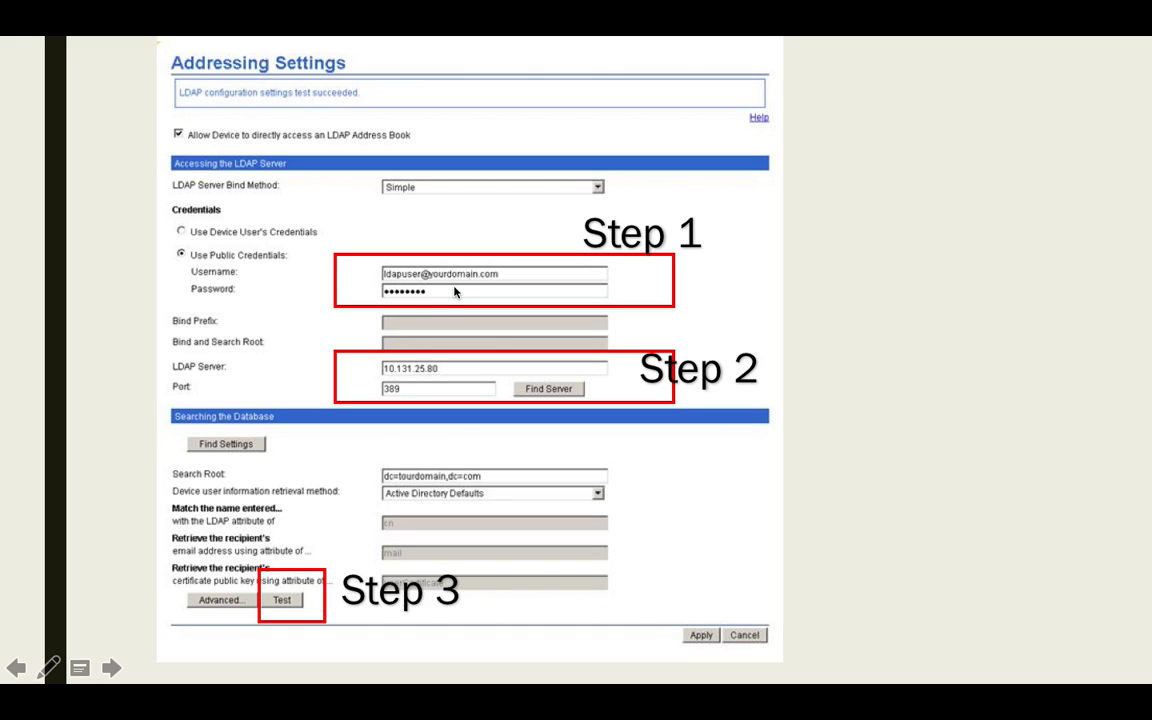
mouse_move(418, 292)
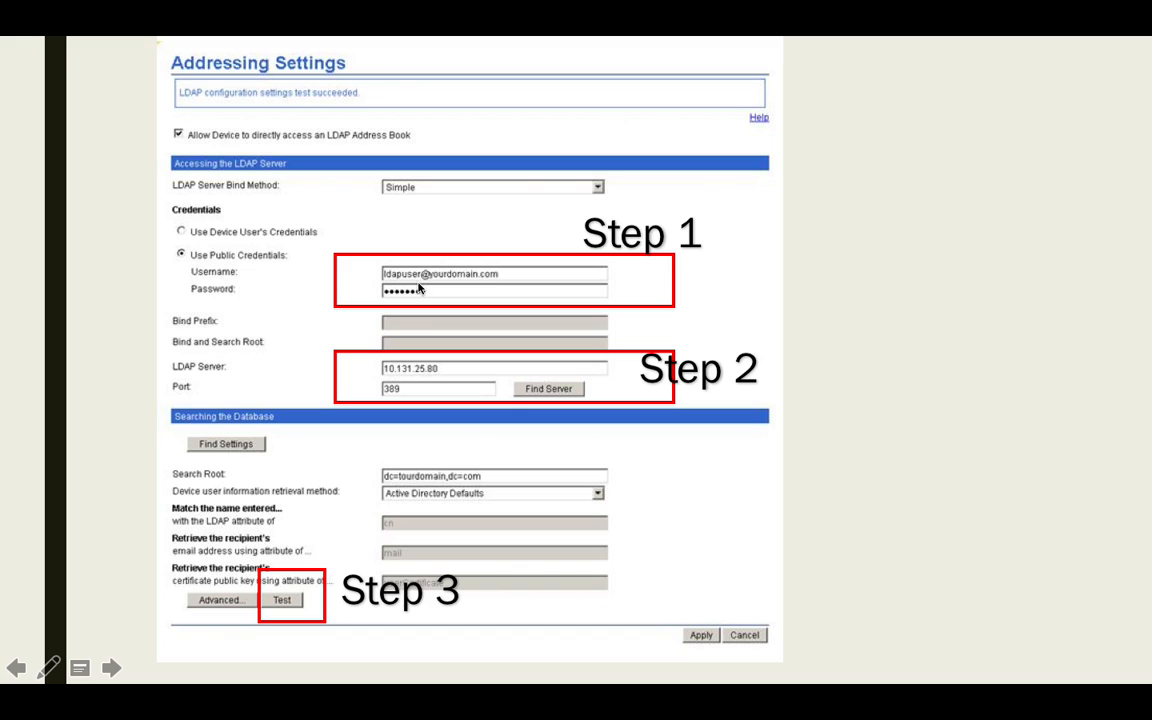
mouse_move(324, 368)
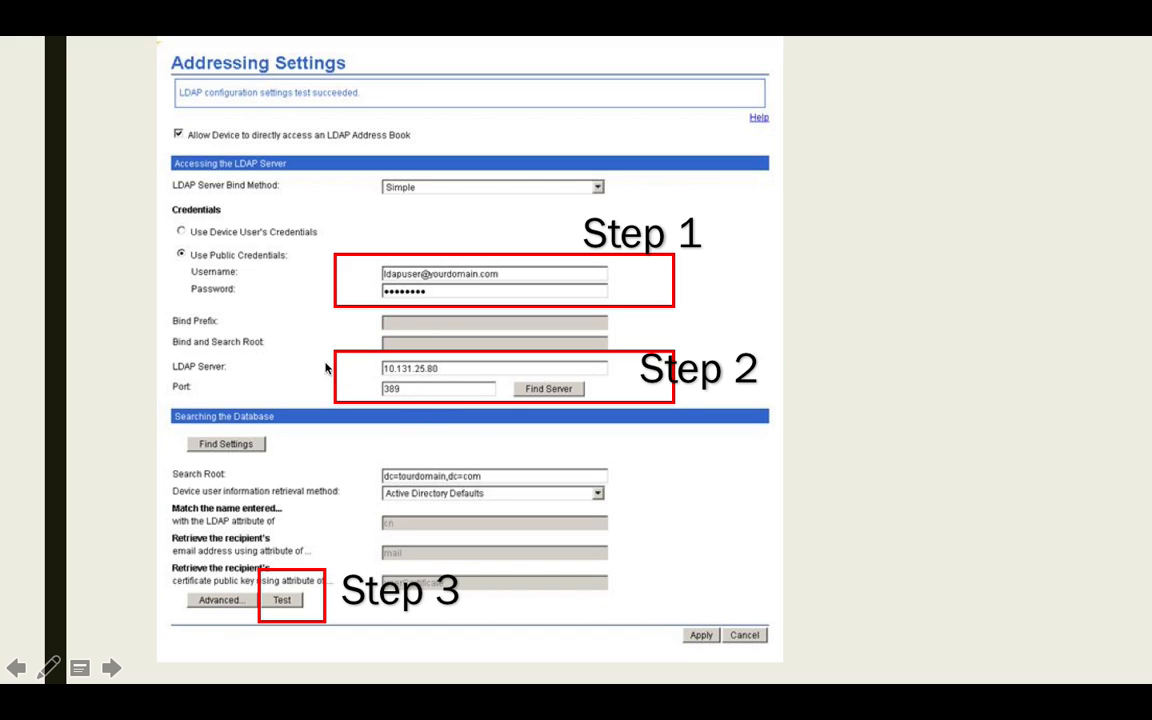
mouse_move(416, 378)
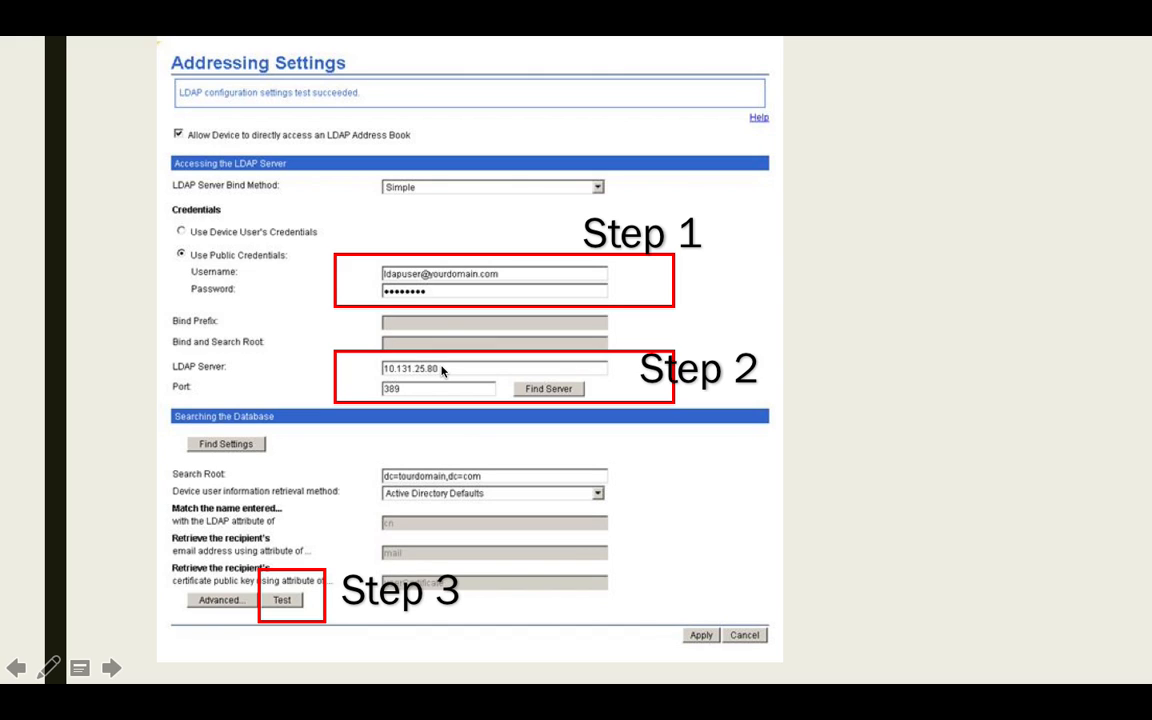
mouse_move(194, 392)
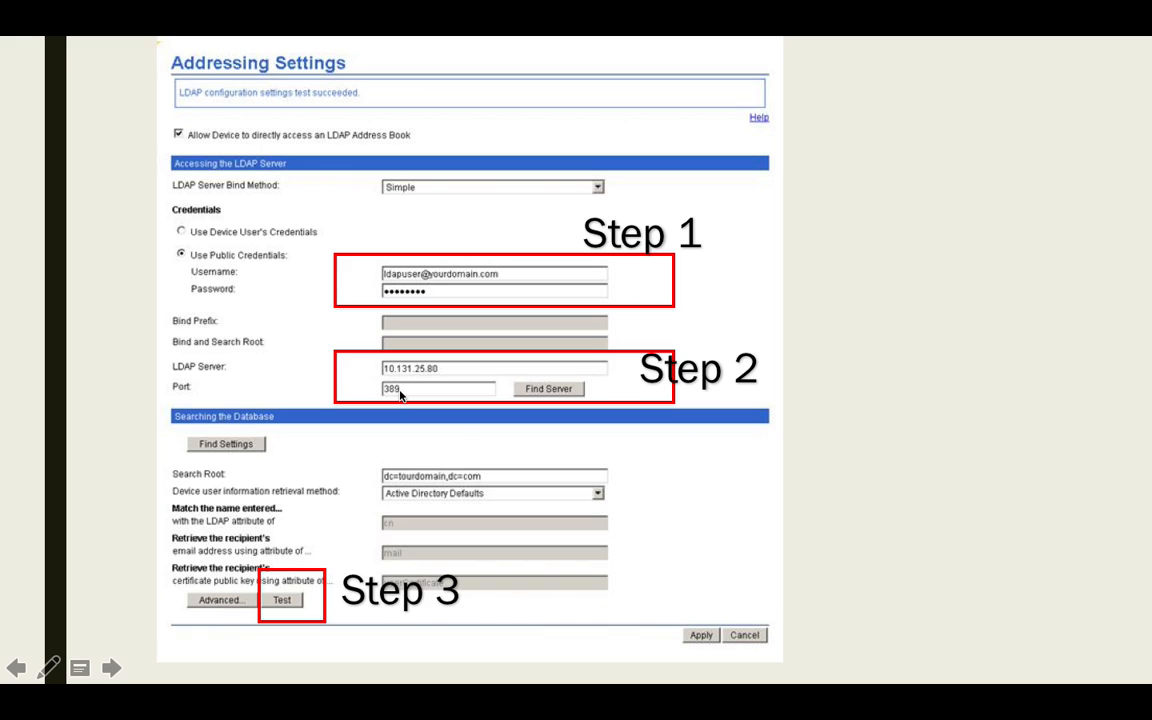
mouse_move(416, 412)
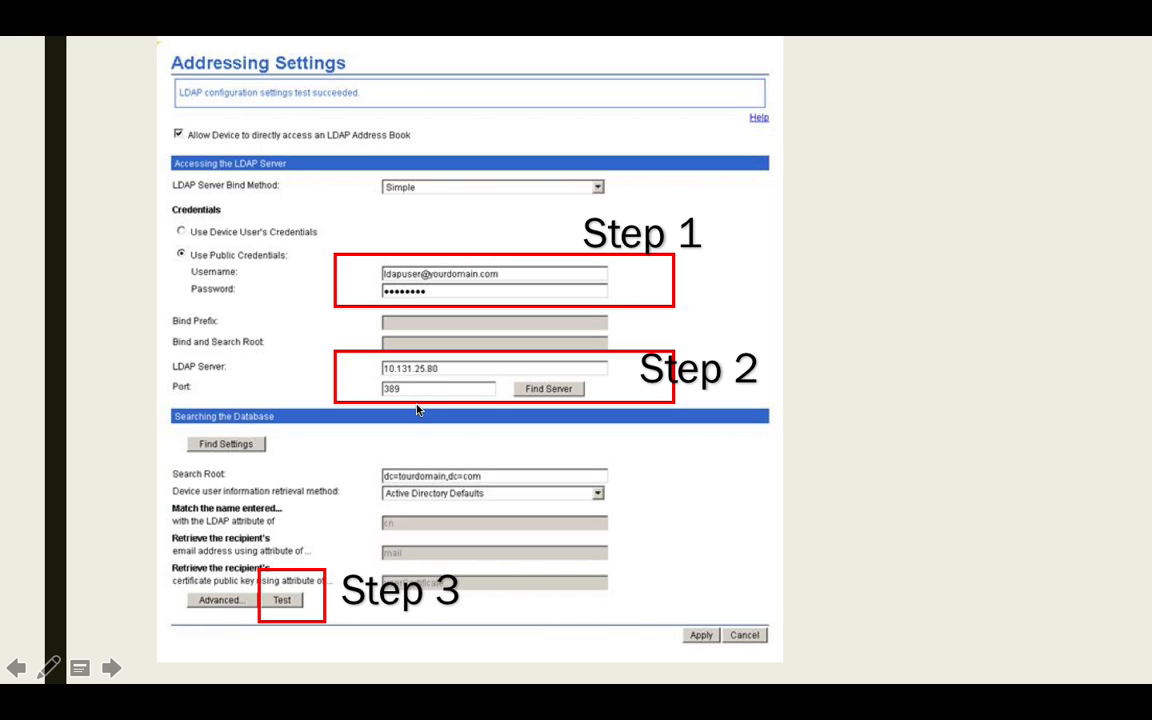
mouse_move(450, 388)
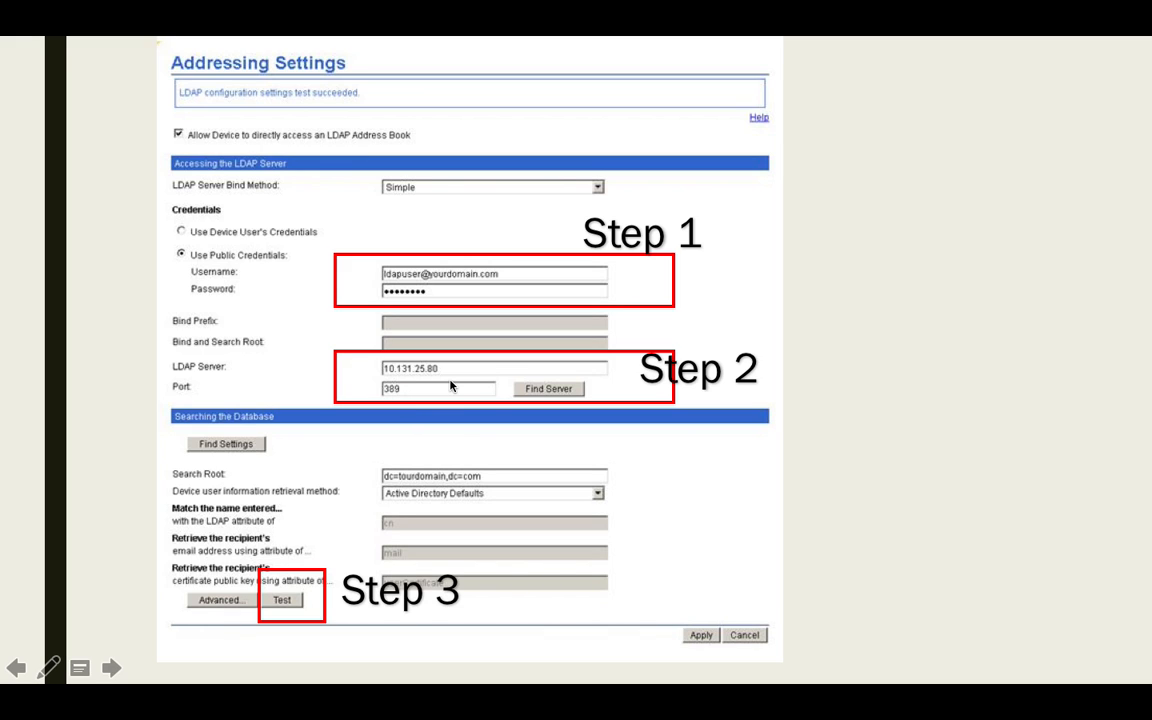
click(112, 668)
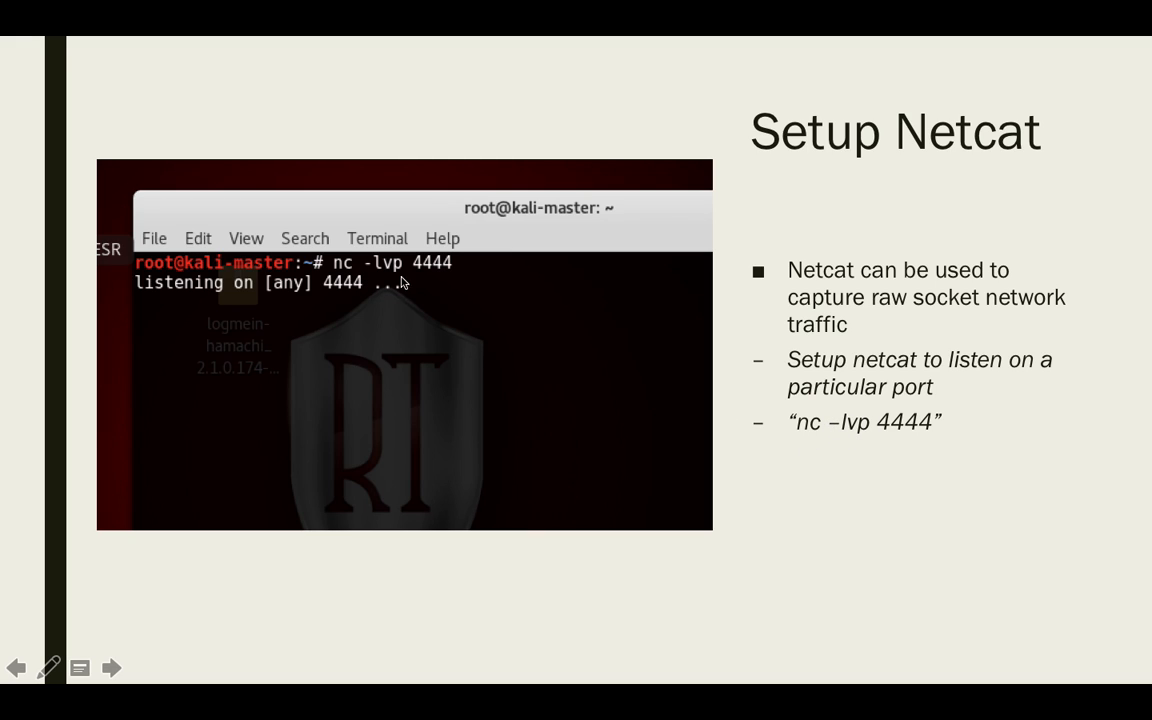
mouse_move(436, 276)
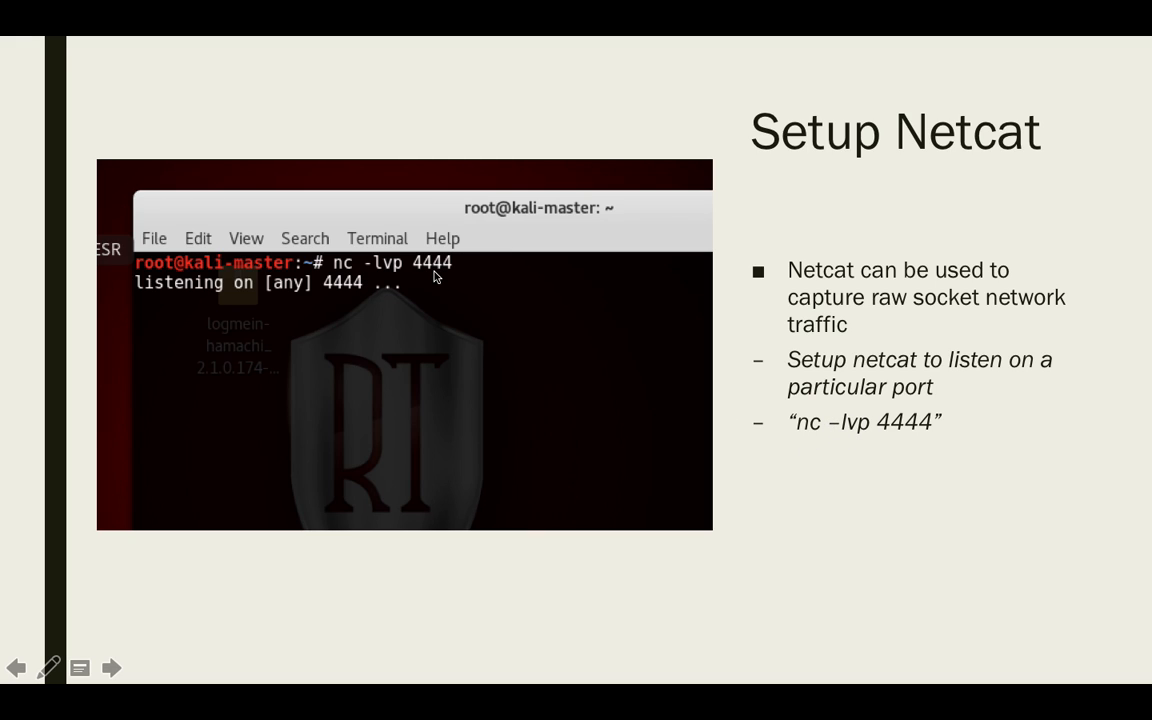
mouse_move(978, 420)
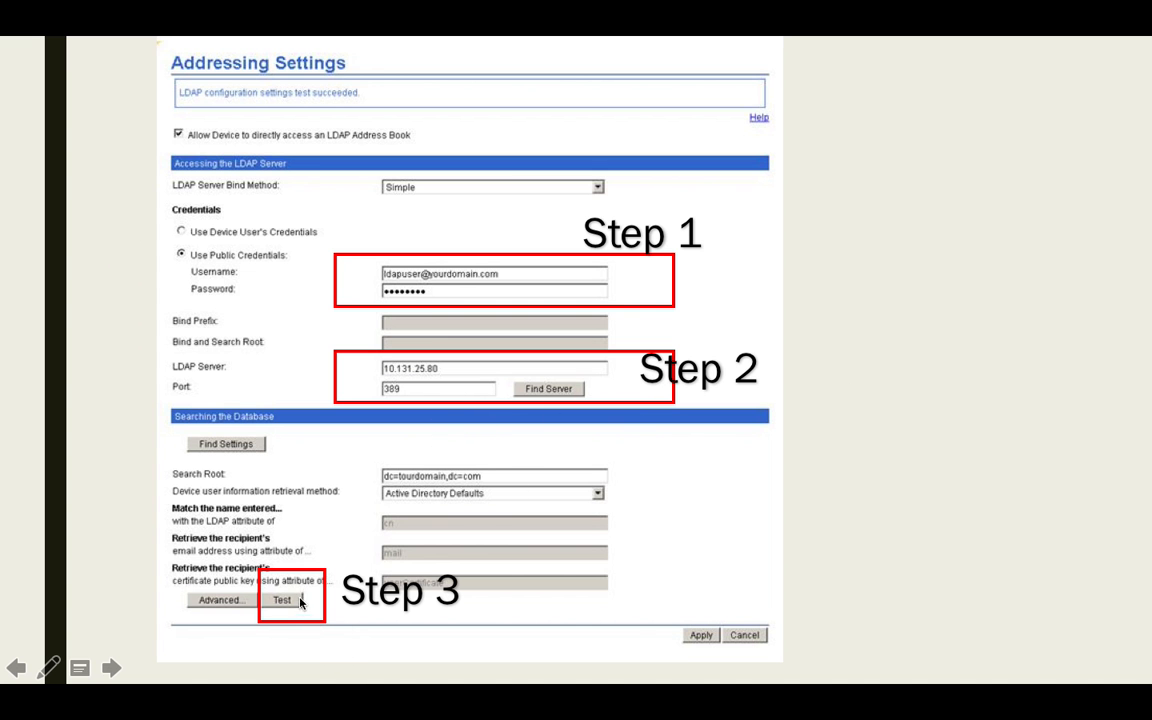
Advance to the 'Press the Test button' slide showing netcat capturing the LDAP credentials in clear text
click(112, 668)
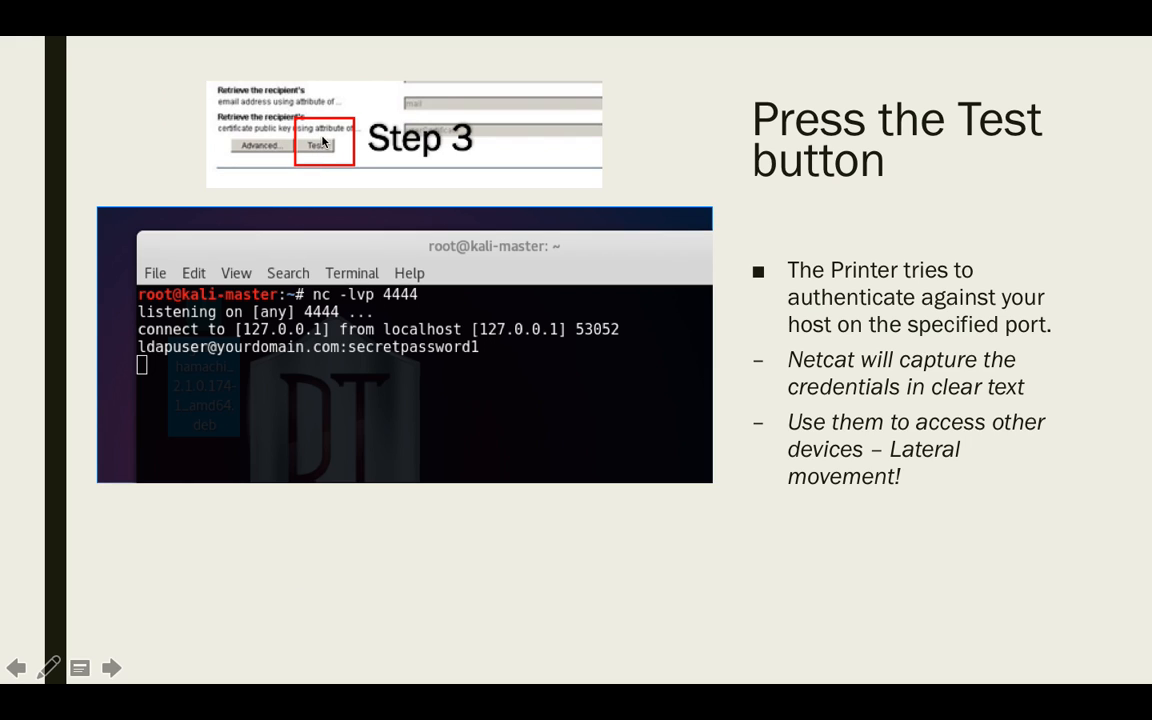
mouse_move(448, 160)
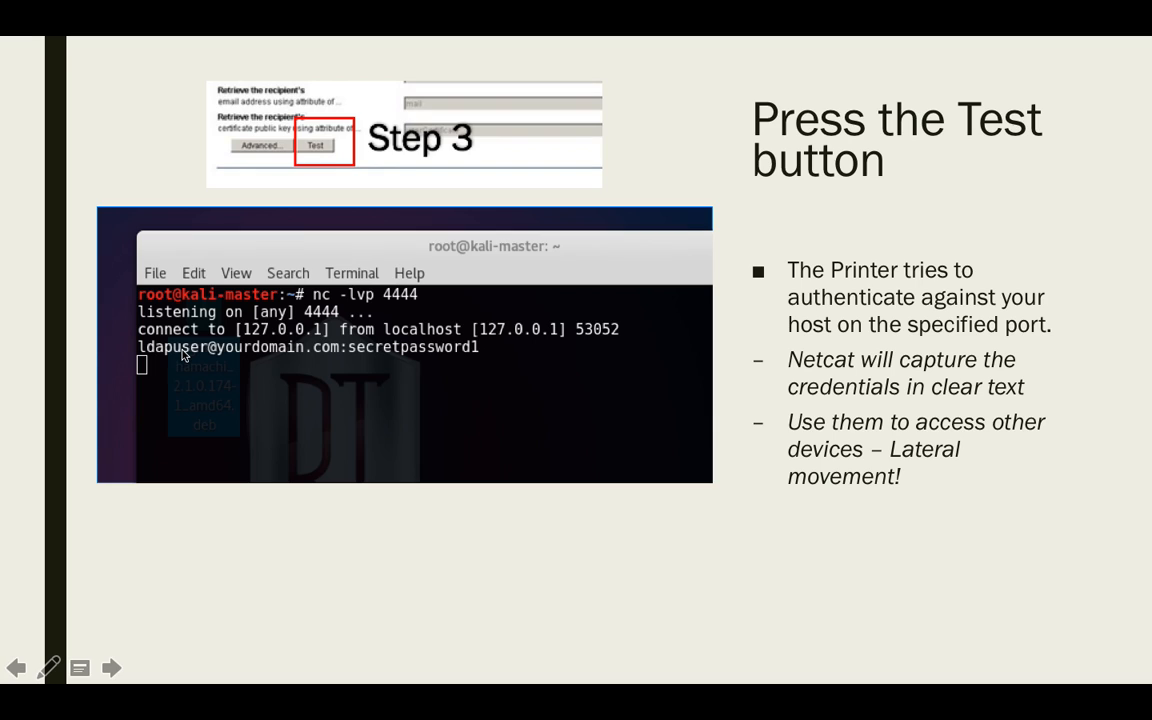
mouse_move(322, 312)
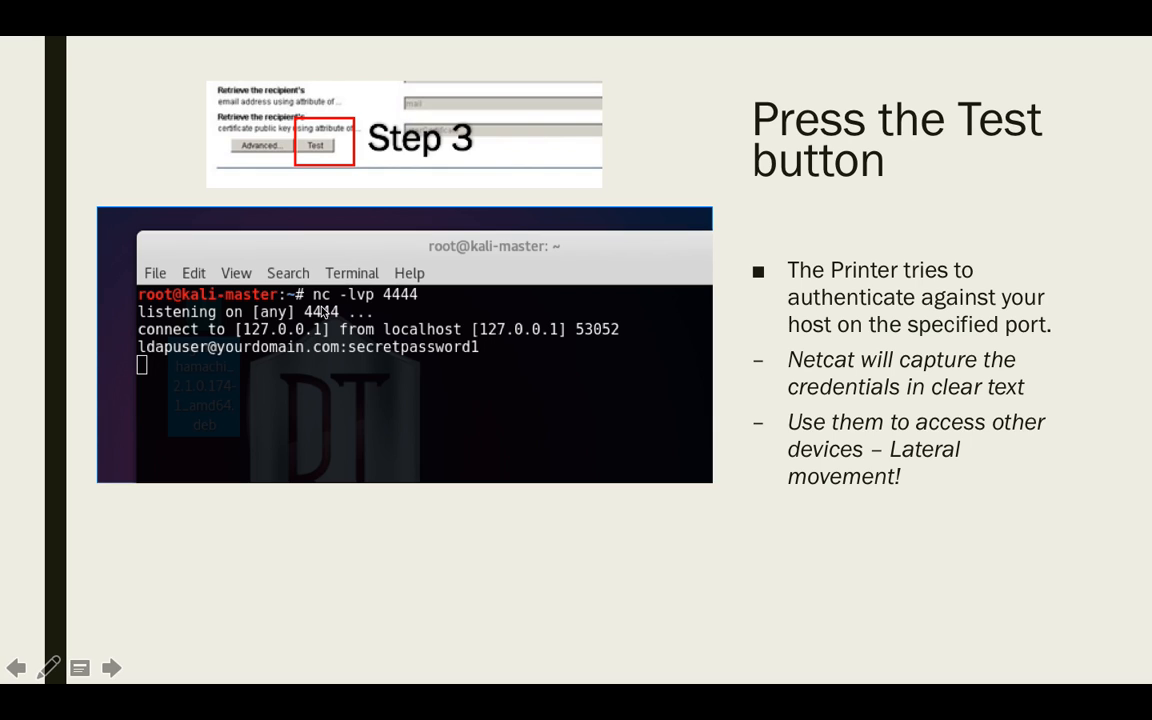
mouse_move(218, 346)
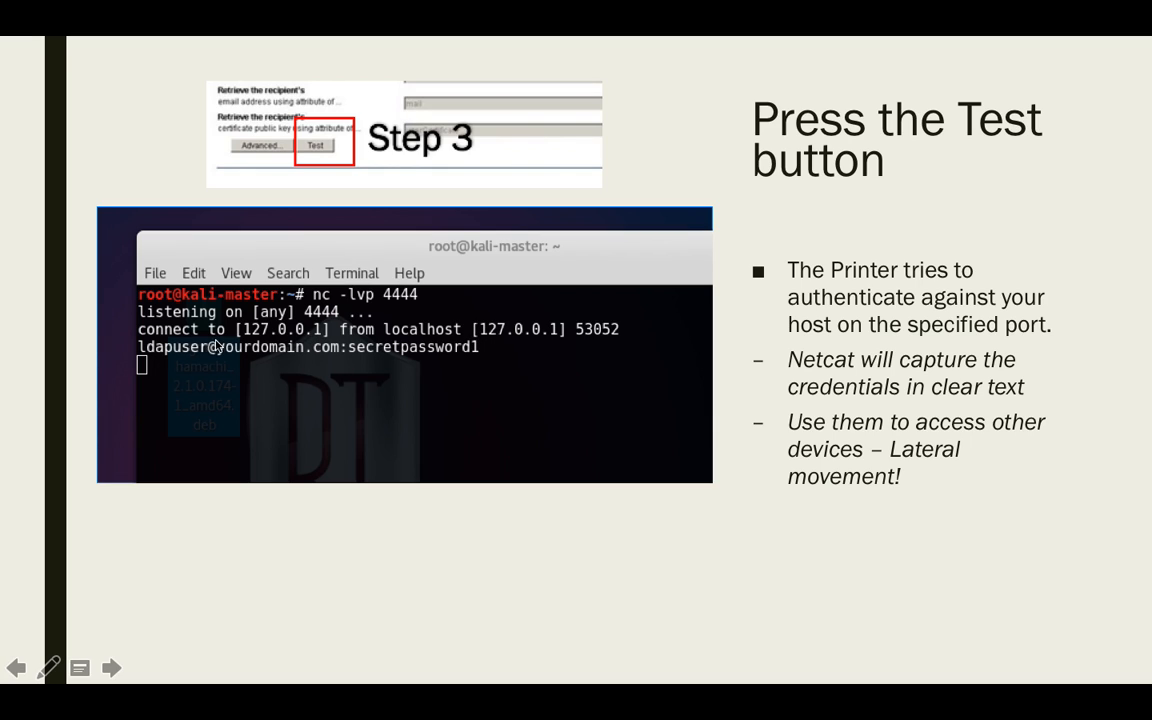
mouse_move(412, 350)
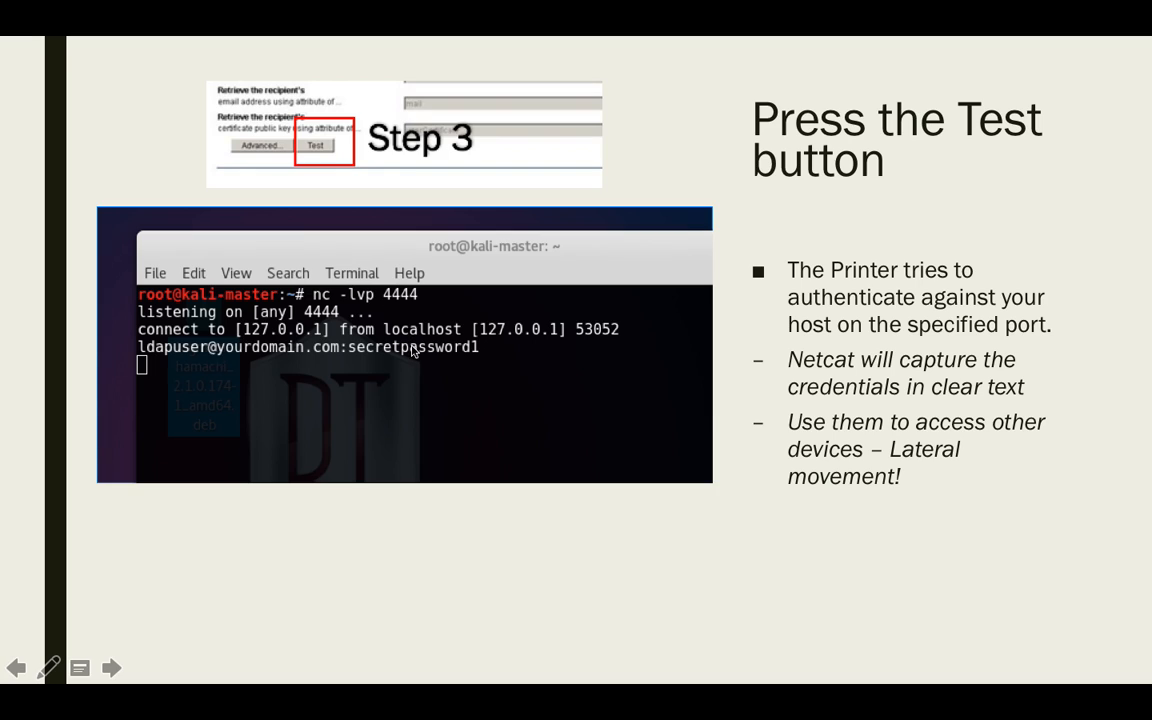
mouse_move(420, 364)
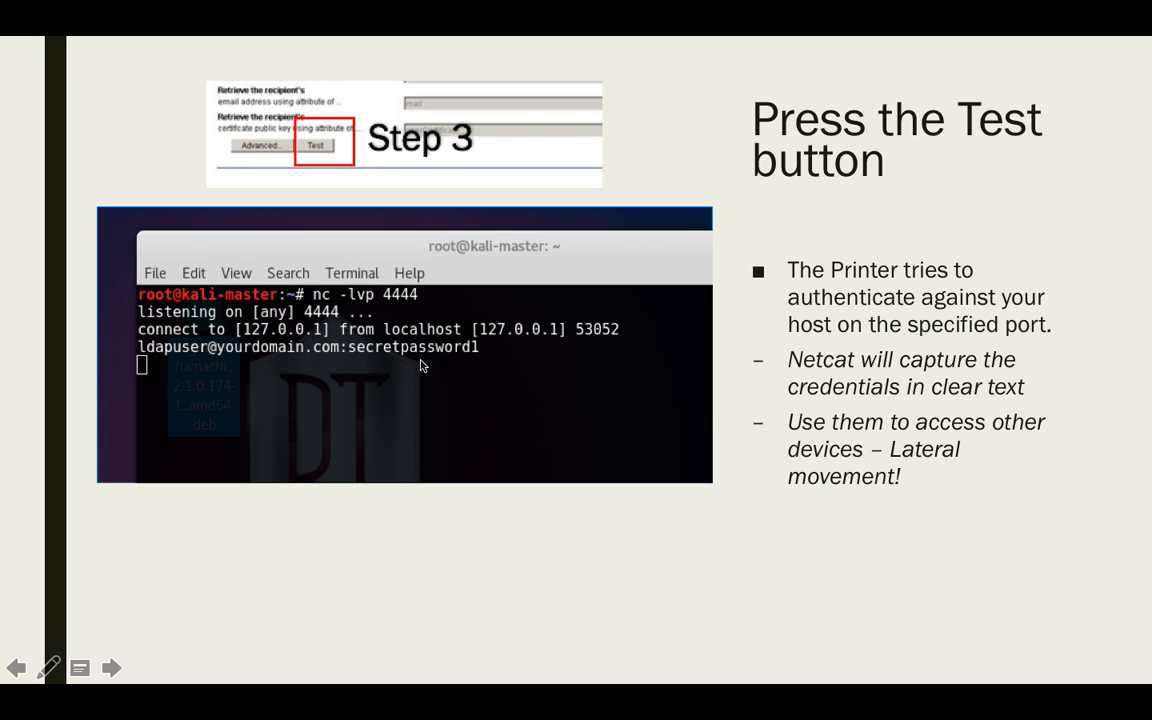